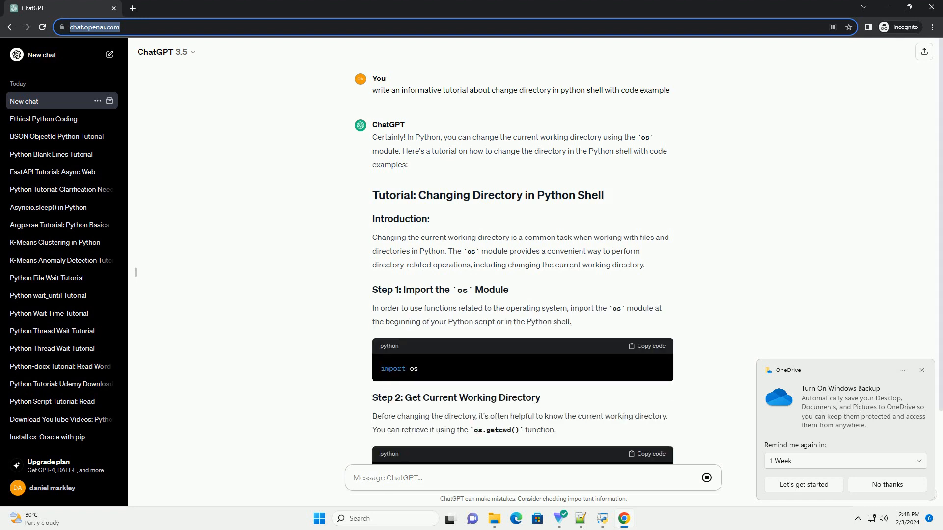
Step: Scroll through the tutorial's steps on importing os, os.getcwd() and os.chdir() as it generates
scroll(down, 3)
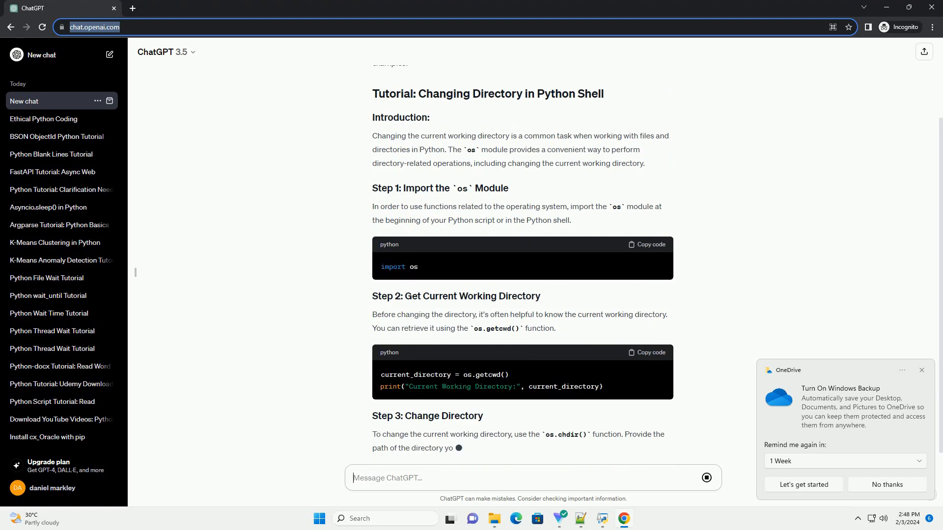
scroll(down, 3)
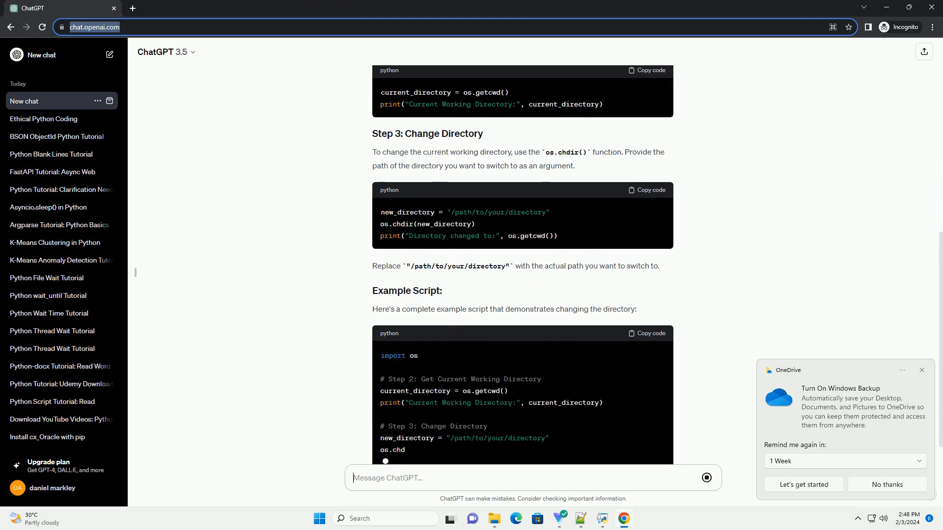
Step: Scroll down to the finished example script, safety tips and closing summary
scroll(down, 3)
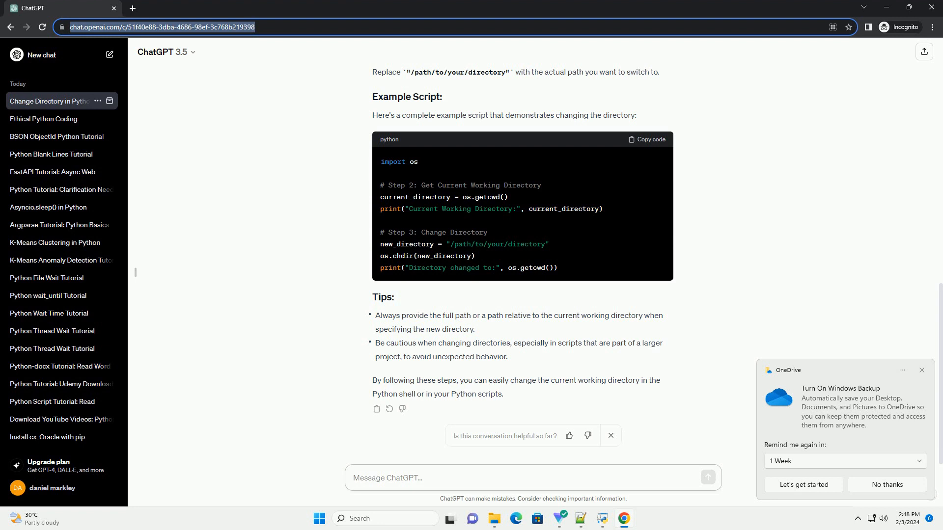
click(531, 478)
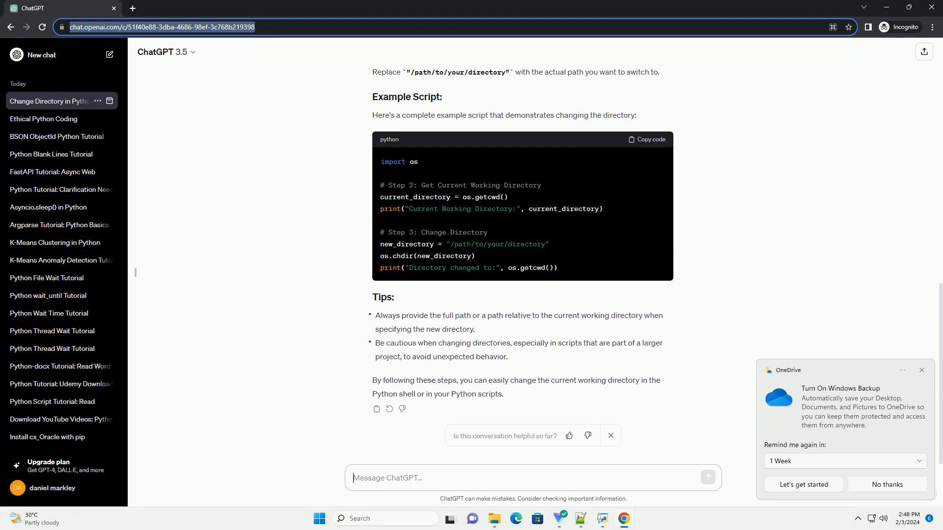